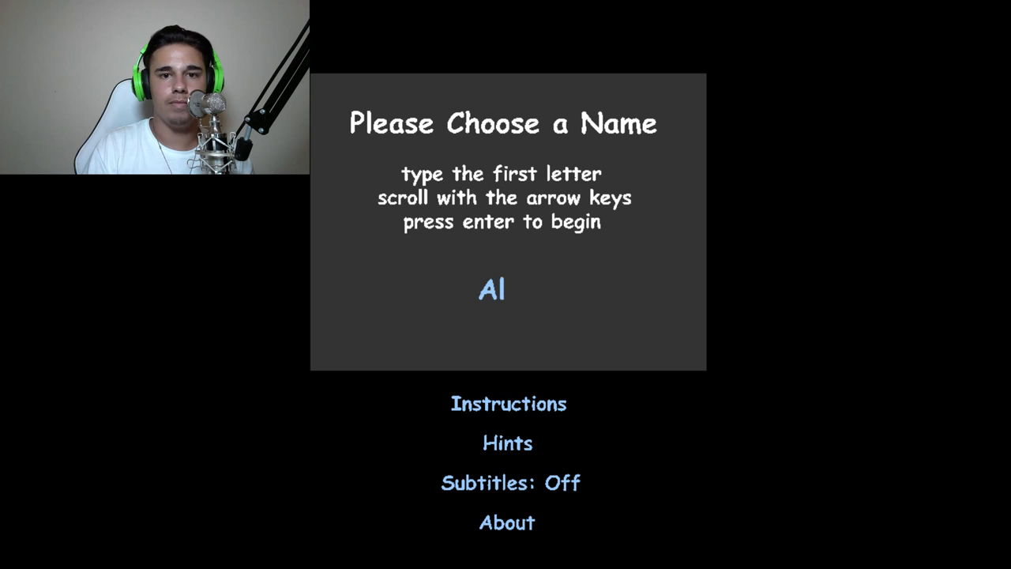
Enter the player name Andrew on the name selection screen.
type("Andrew")
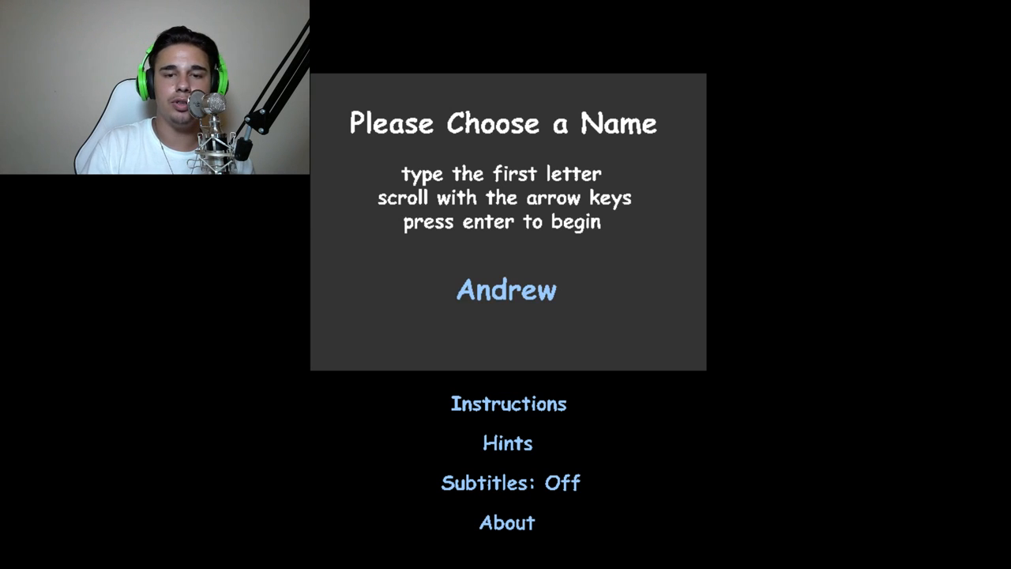
key("enter")
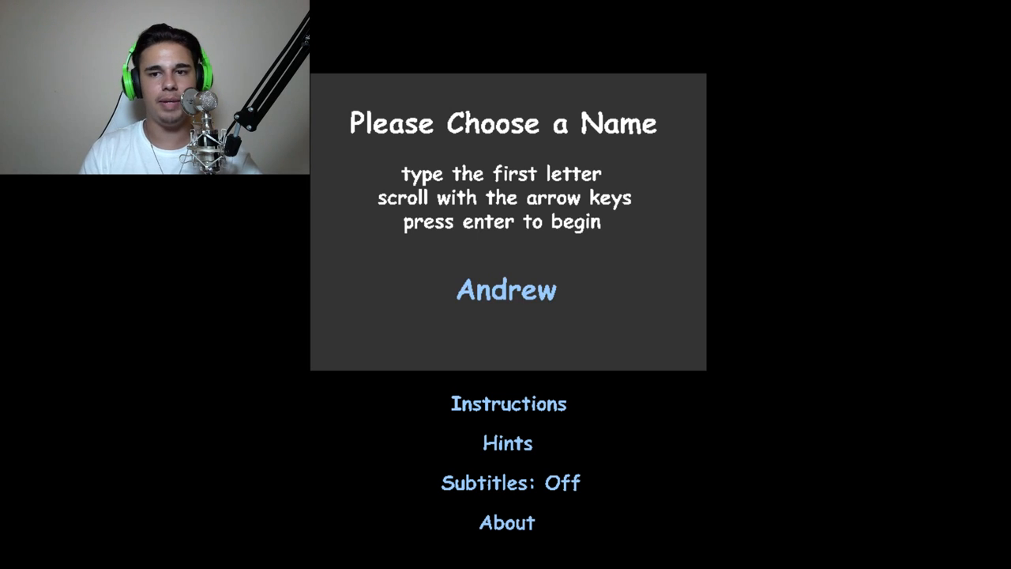
key("enter")
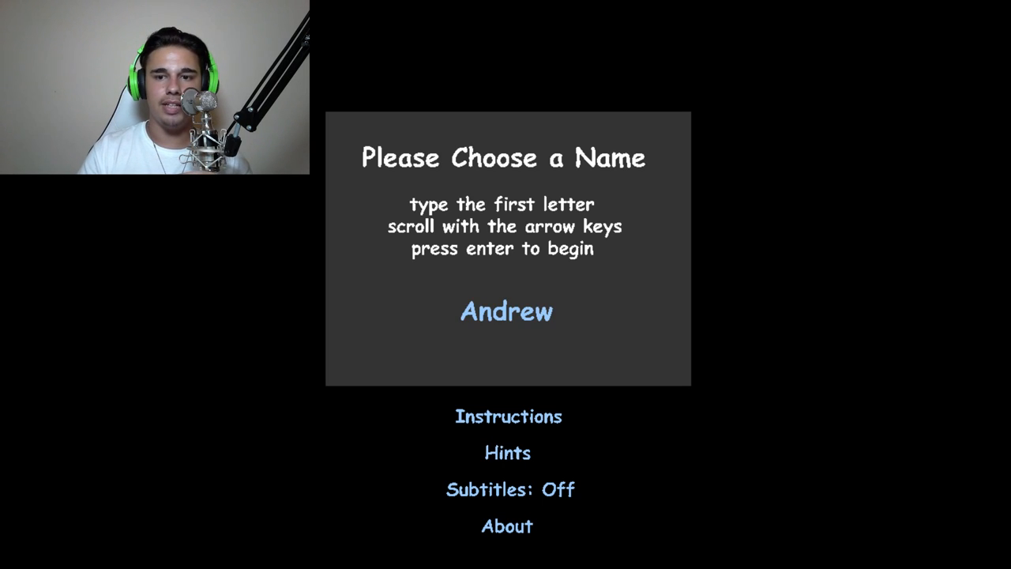
Start the drama as Andrew and enter Trip and Grace's living room.
key("enter")
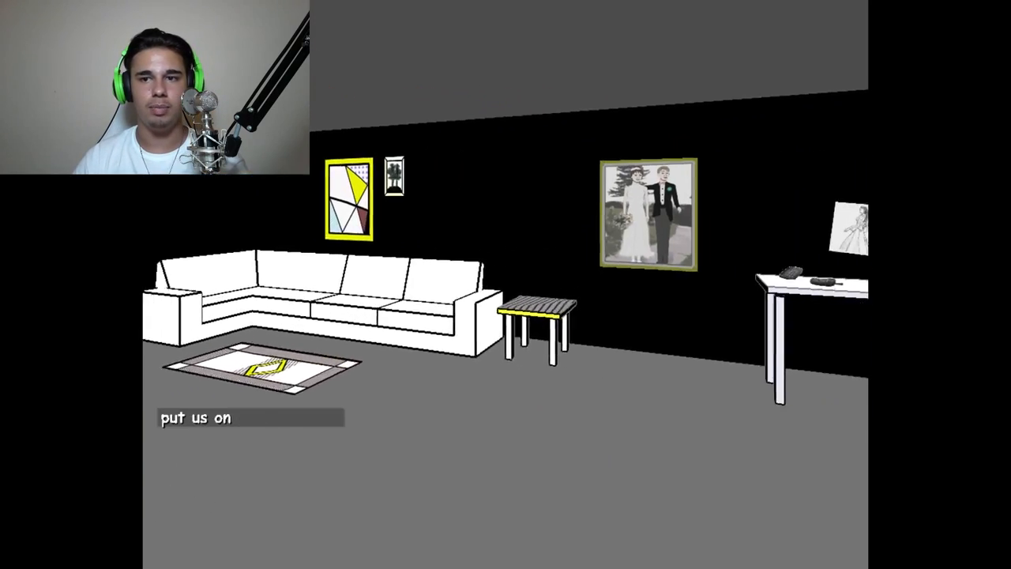
left_click(644, 213)
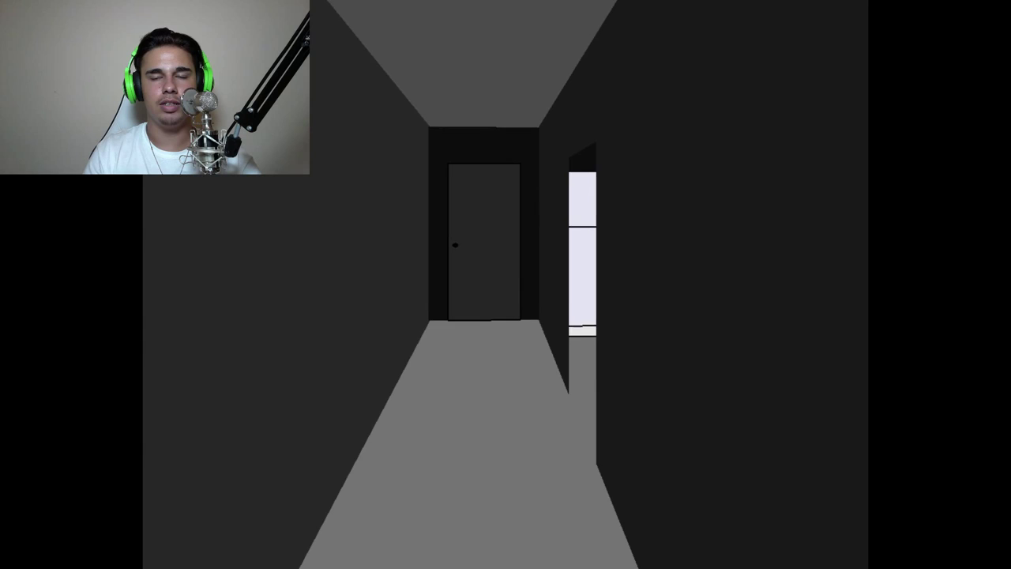
Walk forward down the hallway toward the apartment door.
key("w")
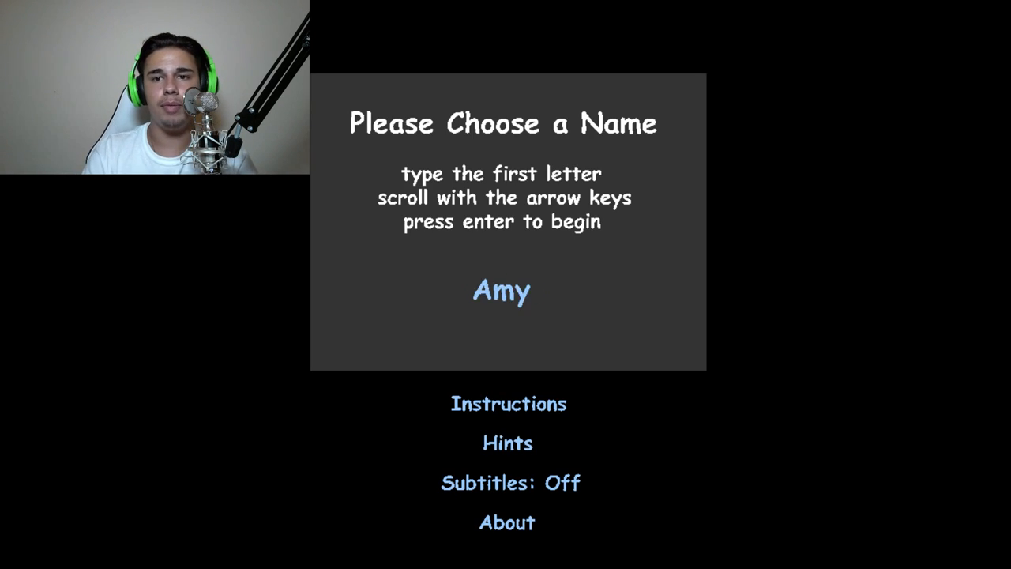
Jump to the name Carol with C and start the drama.
type("Carol")
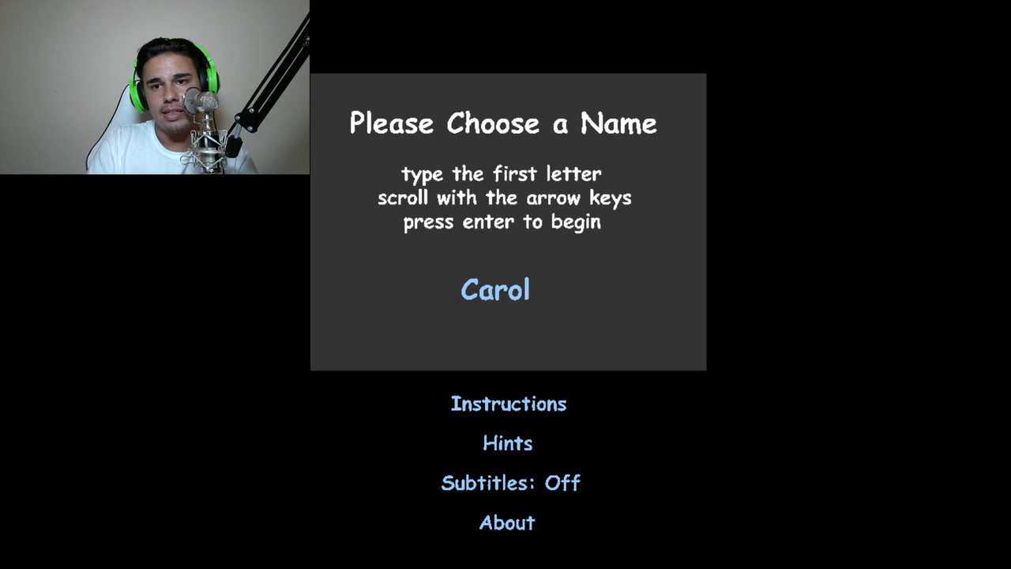
key("enter")
type("trip")
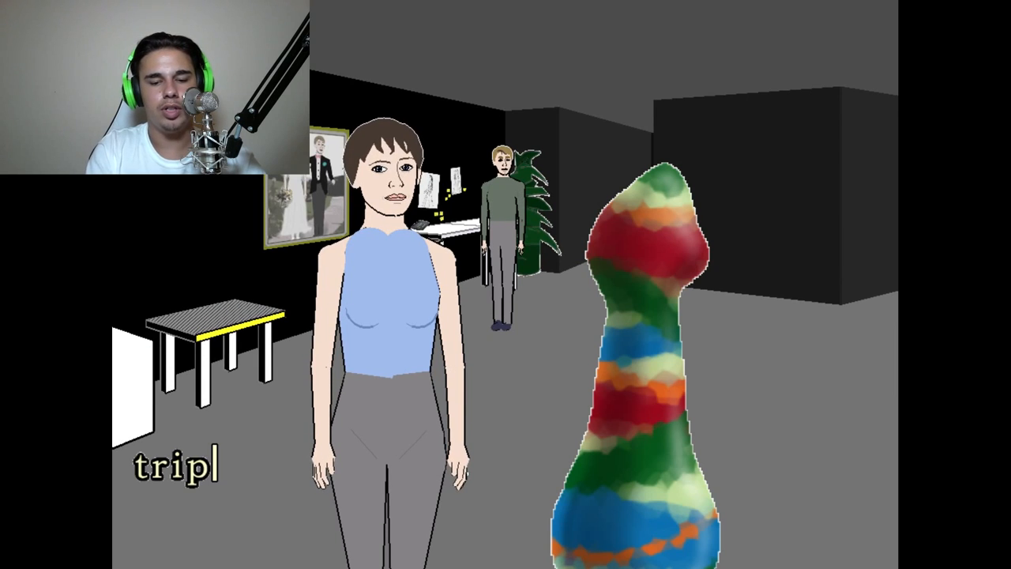
Begin asking Trip 'is this' while holding the multicoloured object.
type("is this")
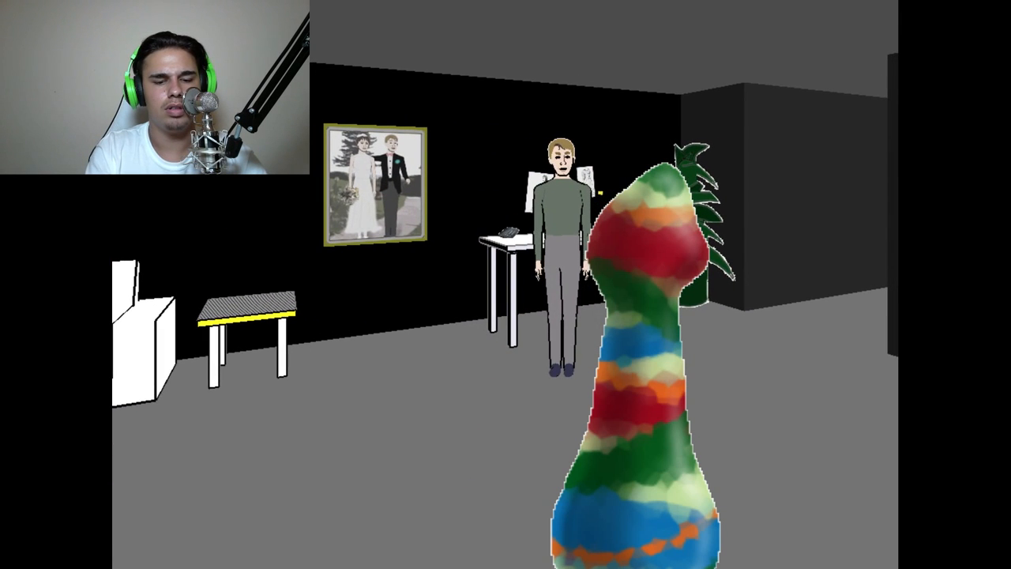
Start a new remark to Trip by typing 'hel'.
type("hel")
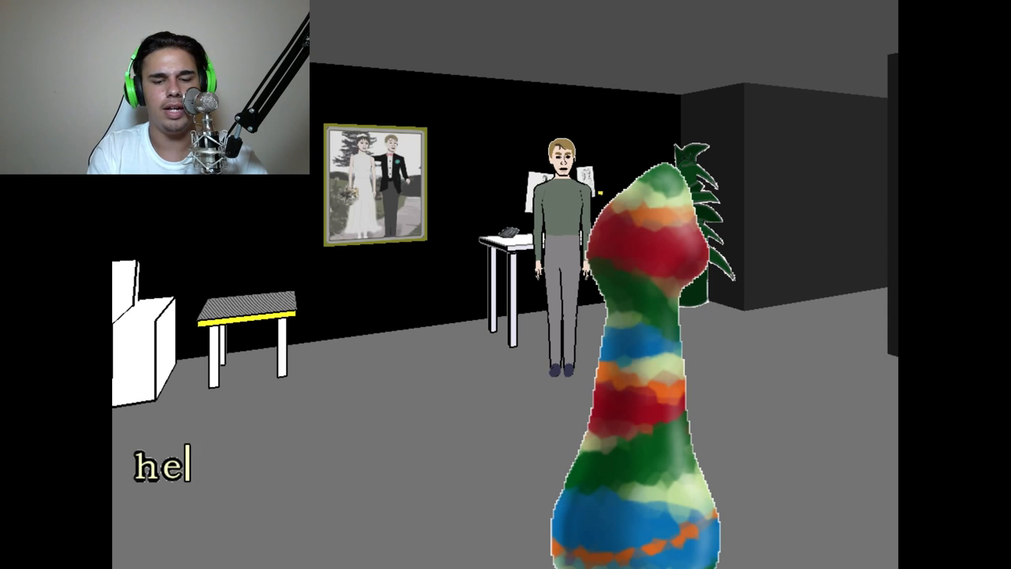